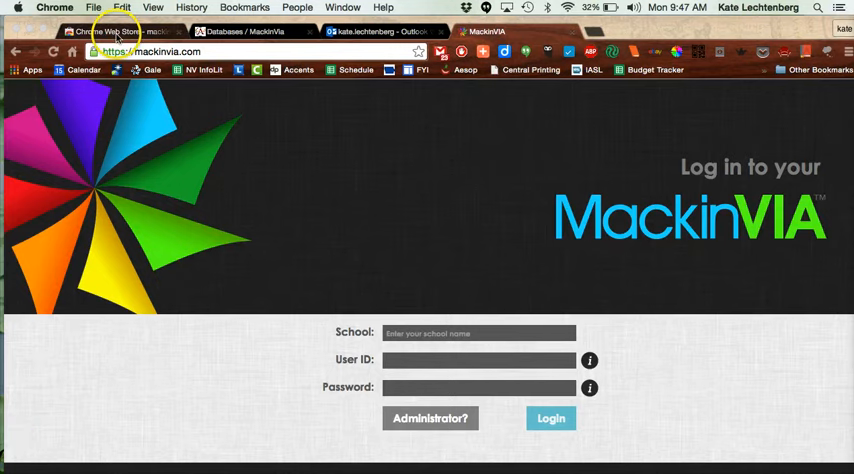
# Set the school to Northview Middle School, Ankeny, IA by searching 'northview'
pyautogui.click(120, 32)
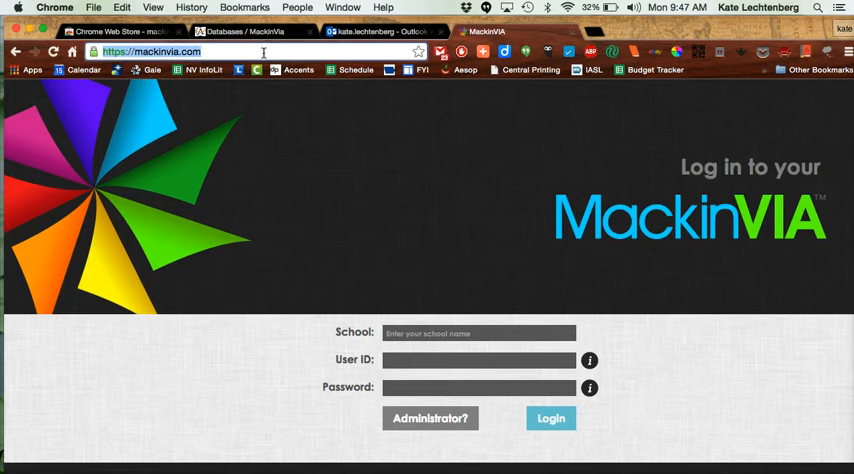
pyautogui.moveTo(252, 116)
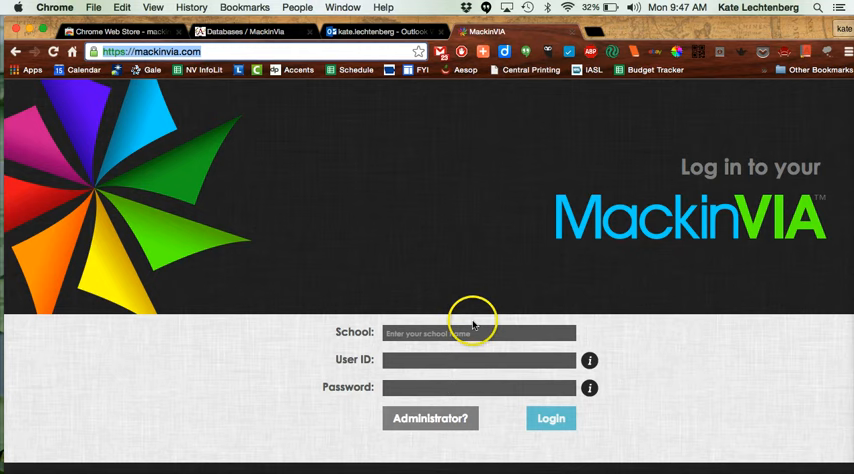
pyautogui.click(478, 332)
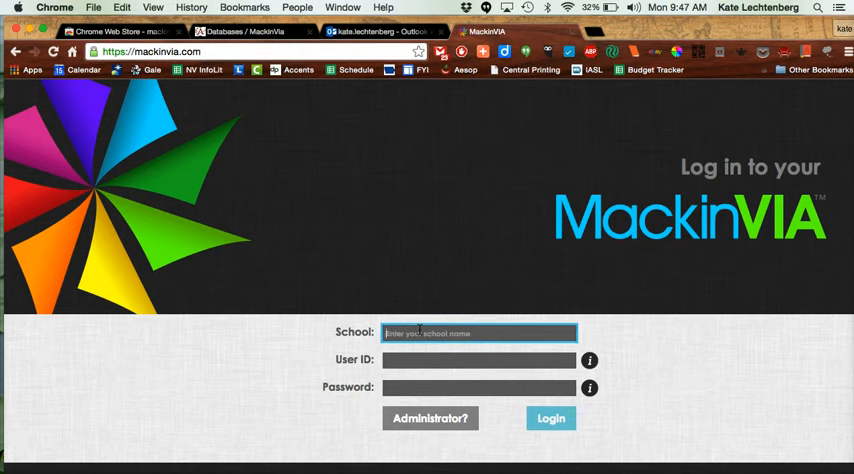
pyautogui.write('northview')
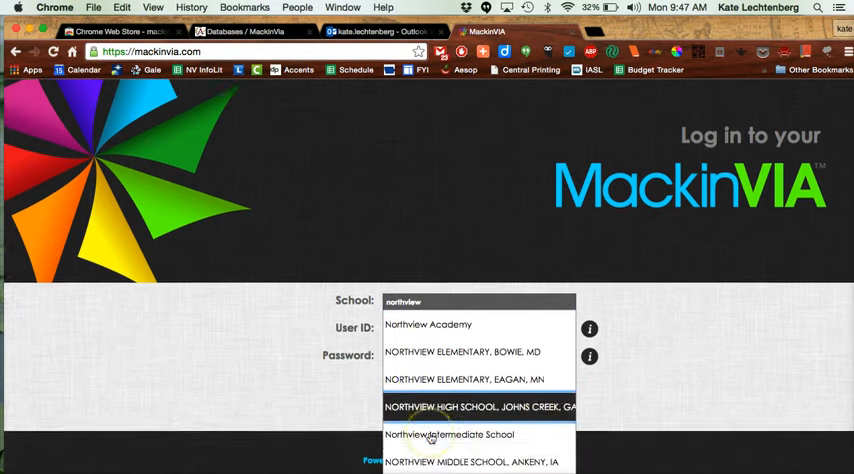
pyautogui.click(470, 460)
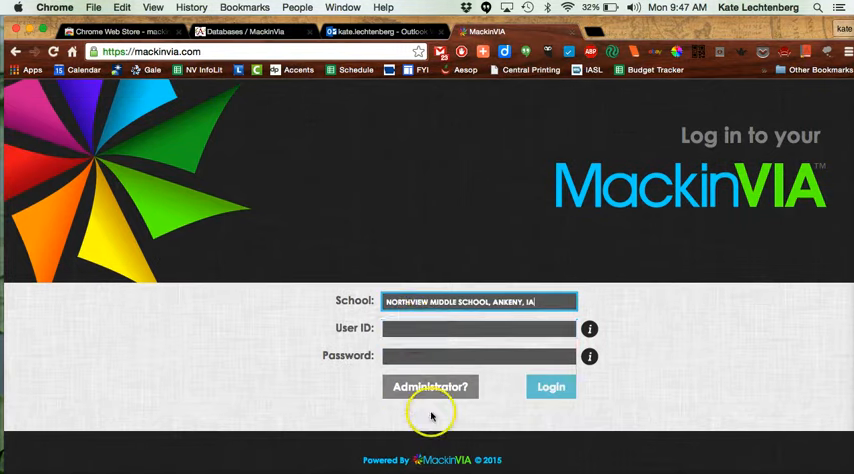
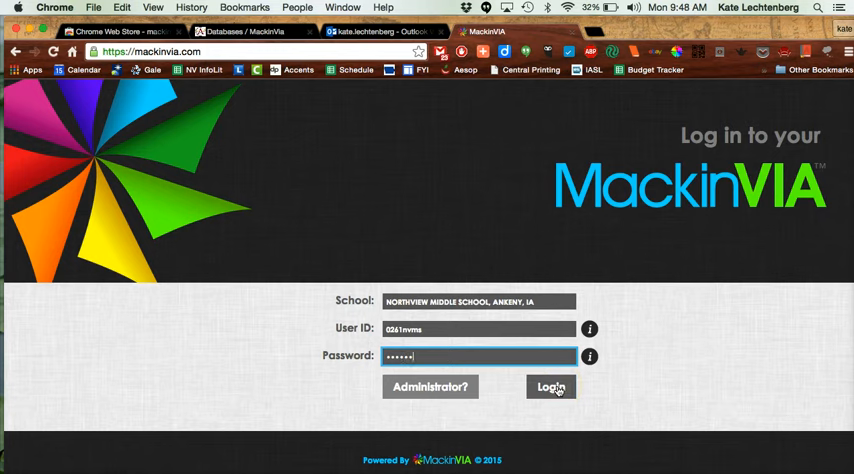
pyautogui.click(550, 388)
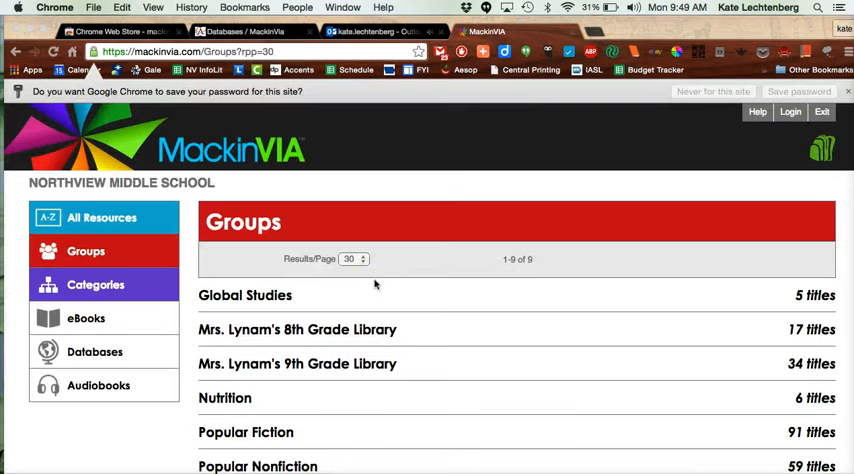
pyautogui.moveTo(716, 182)
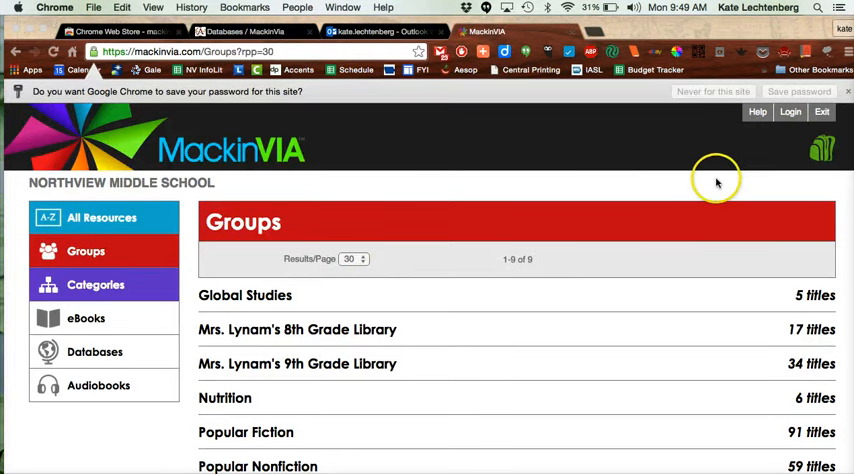
pyautogui.moveTo(818, 148)
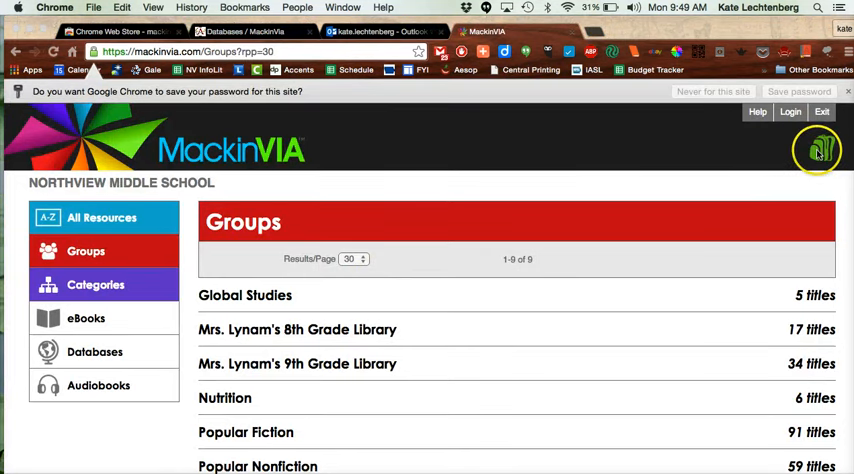
# Show the personal login box via the backpack icon on the Groups page
pyautogui.click(788, 112)
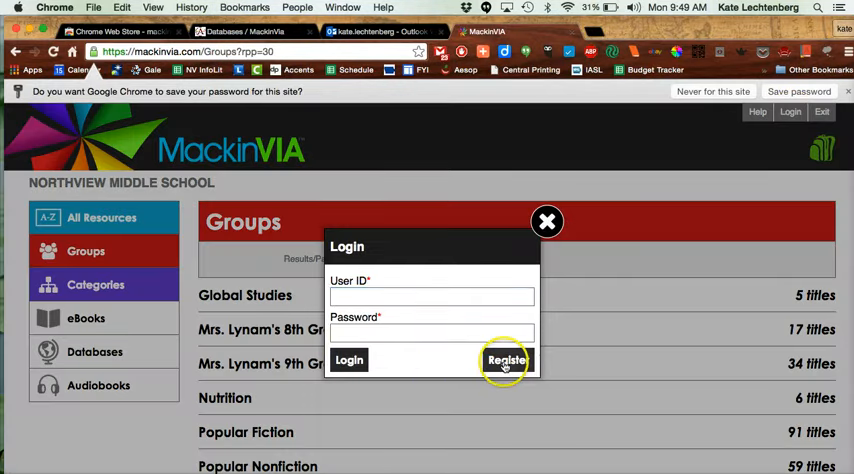
pyautogui.click(506, 360)
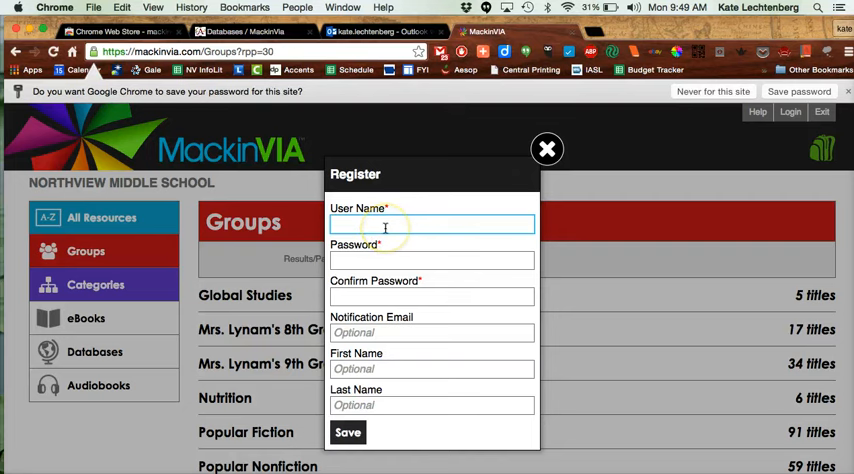
pyautogui.click(432, 224)
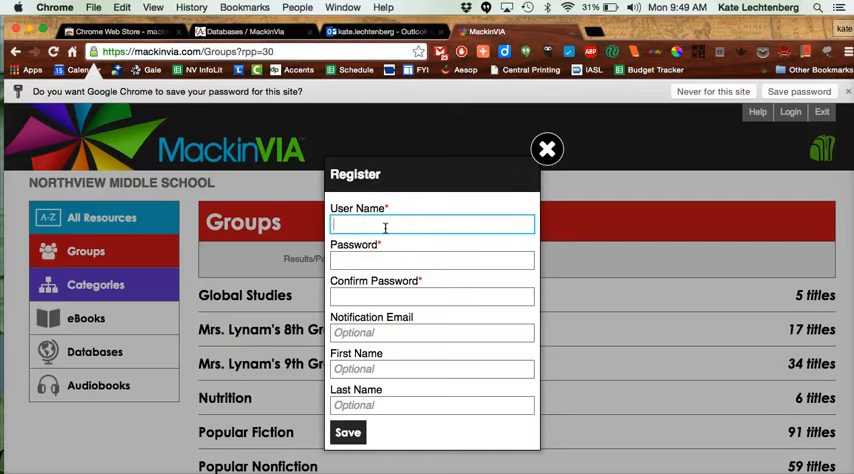
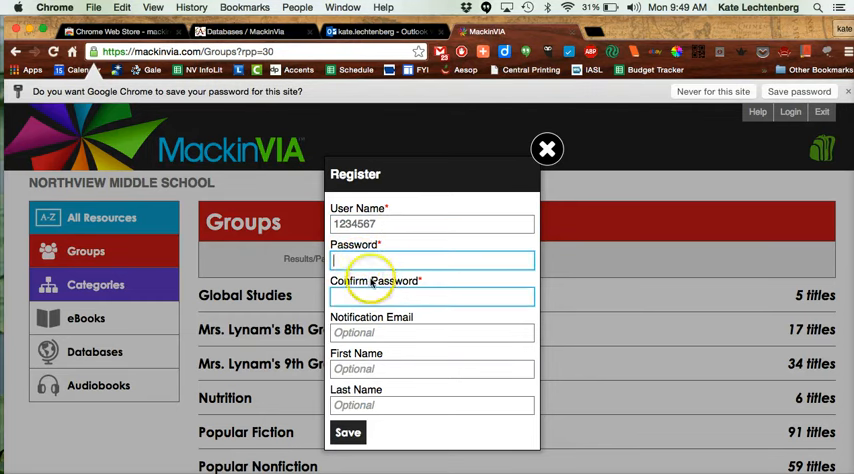
pyautogui.click(432, 332)
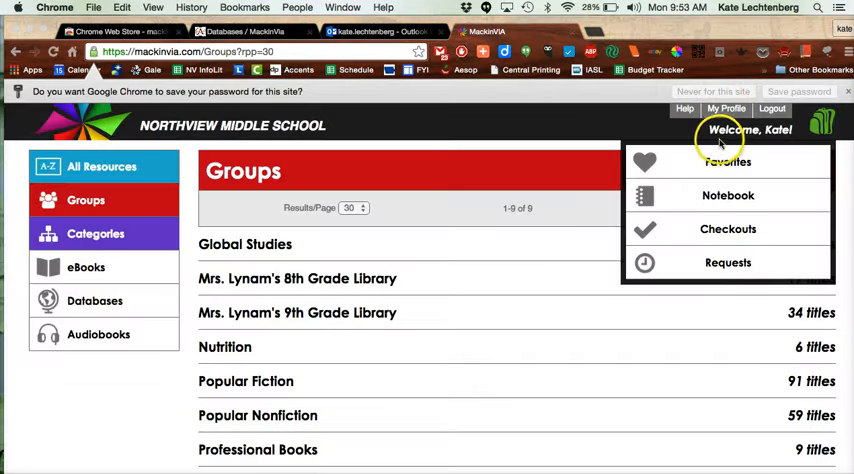
pyautogui.moveTo(790, 140)
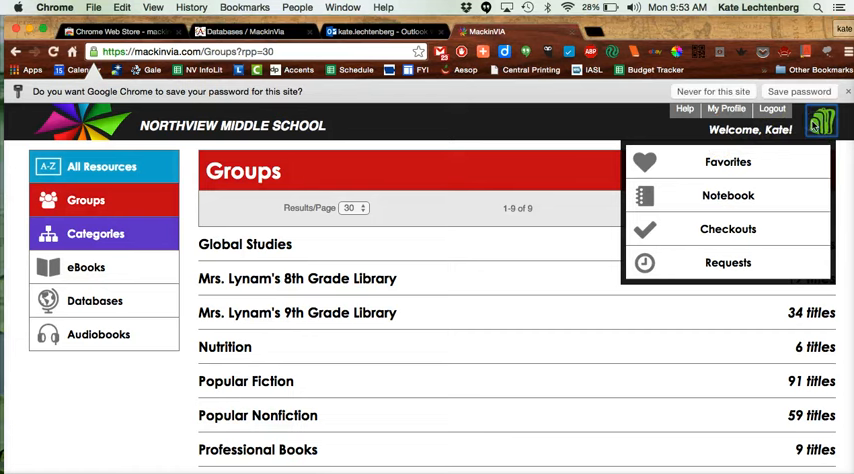
pyautogui.moveTo(684, 256)
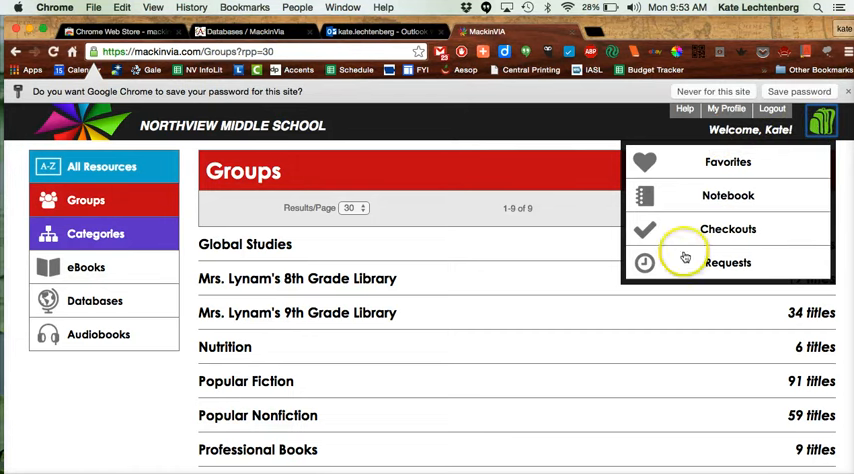